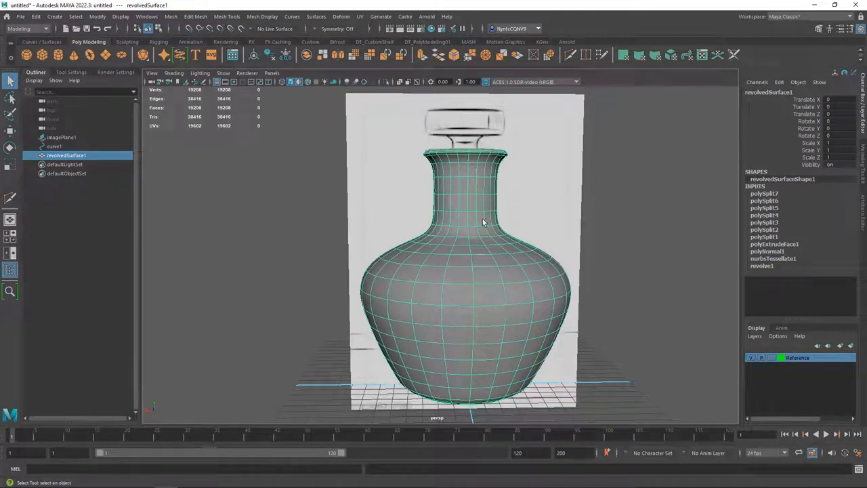
Orbit around the bottle to see where the stopper cylinder will sit.
{"action": "left_click_drag", "start_coordinate": [484, 224], "coordinate": [460, 260]}
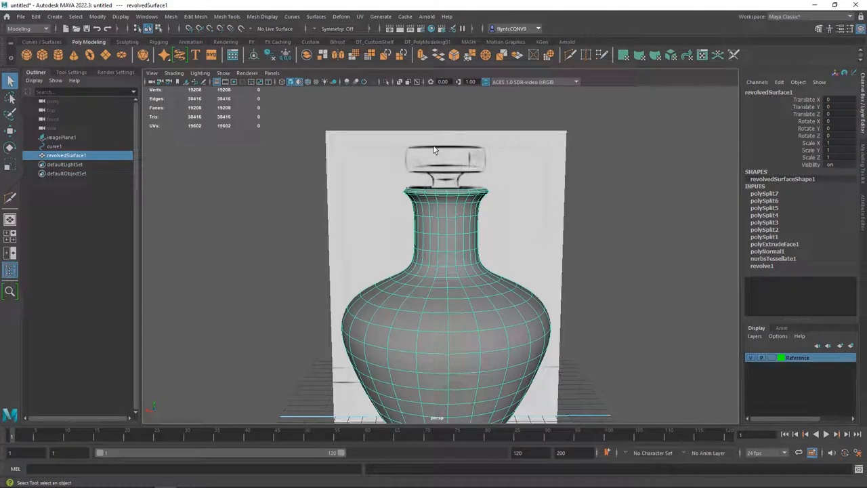
{"action": "mouse_move", "coordinate": [474, 138]}
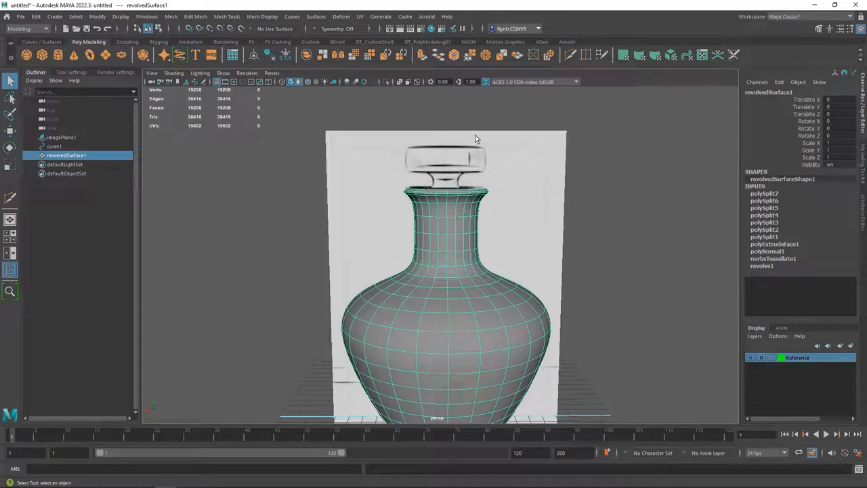
{"action": "mouse_move", "coordinate": [390, 122]}
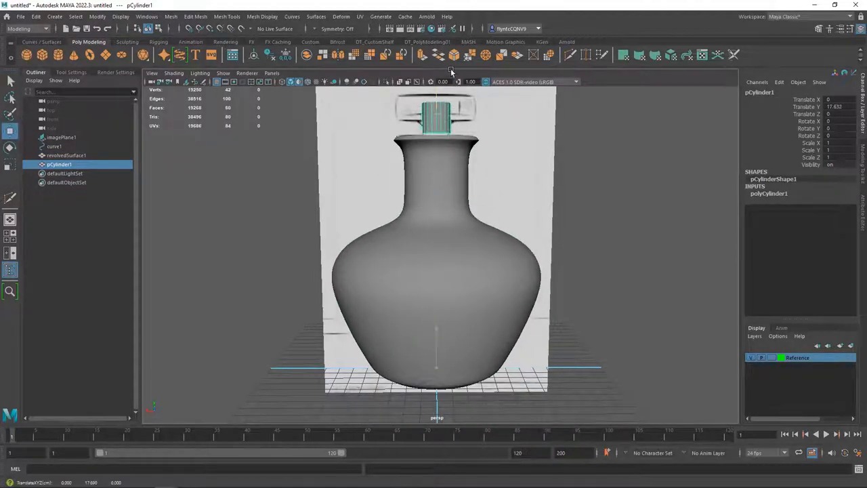
Switch to the side view to fit the cylinder to the reference stopper.
{"action": "left_click", "coordinate": [61, 137]}
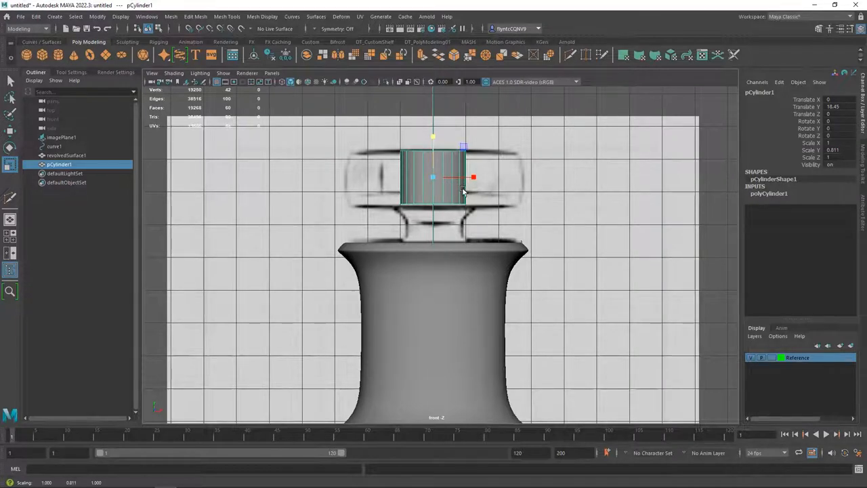
{"action": "mouse_move", "coordinate": [682, 176]}
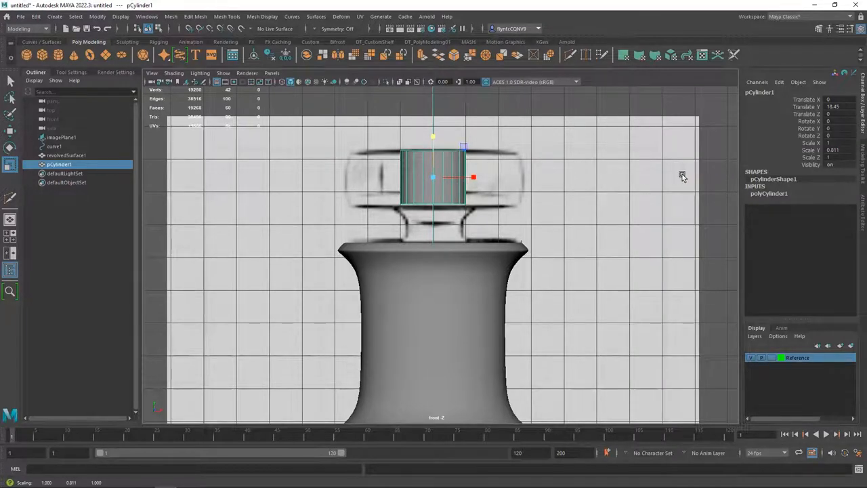
{"action": "mouse_move", "coordinate": [864, 203]}
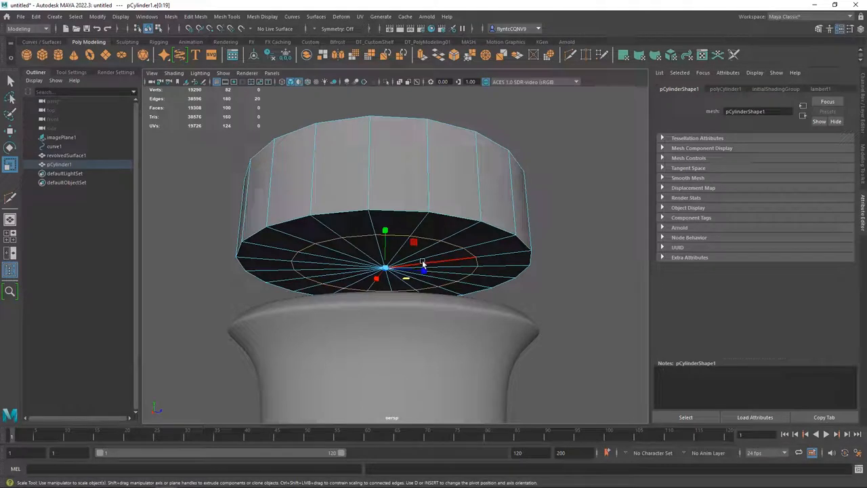
Extrude the cylinder's bottom face, scale it inward and push it down into the bottle neck.
{"action": "right_click", "coordinate": [385, 264]}
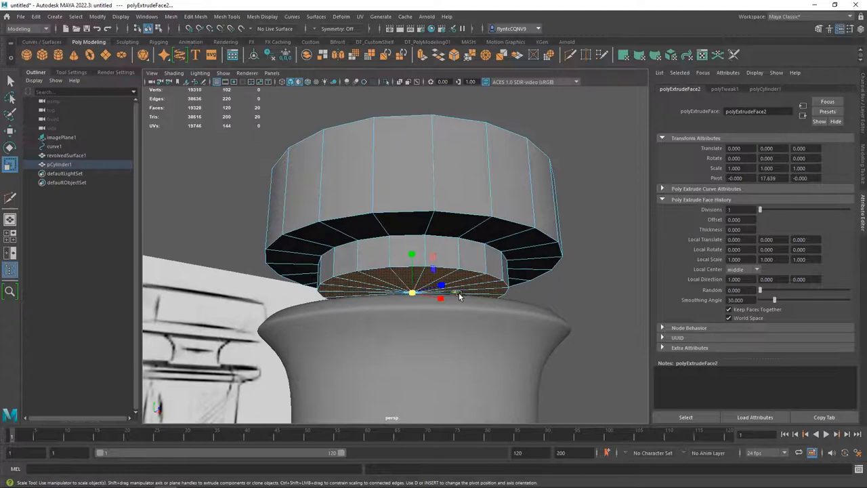
{"action": "left_click_drag", "start_coordinate": [440, 298], "coordinate": [449, 295]}
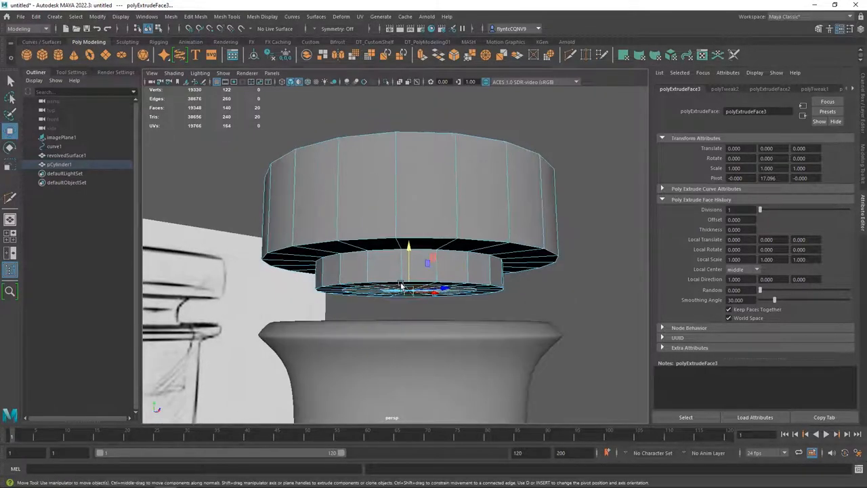
{"action": "left_click_drag", "start_coordinate": [409, 258], "coordinate": [406, 298]}
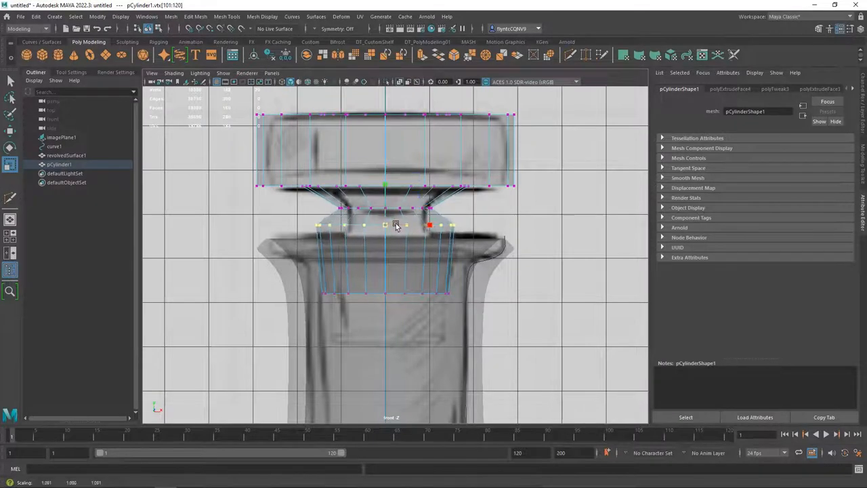
Move the neck vertex rows so the stem follows the reference outline.
{"action": "left_click_drag", "start_coordinate": [395, 225], "coordinate": [413, 298]}
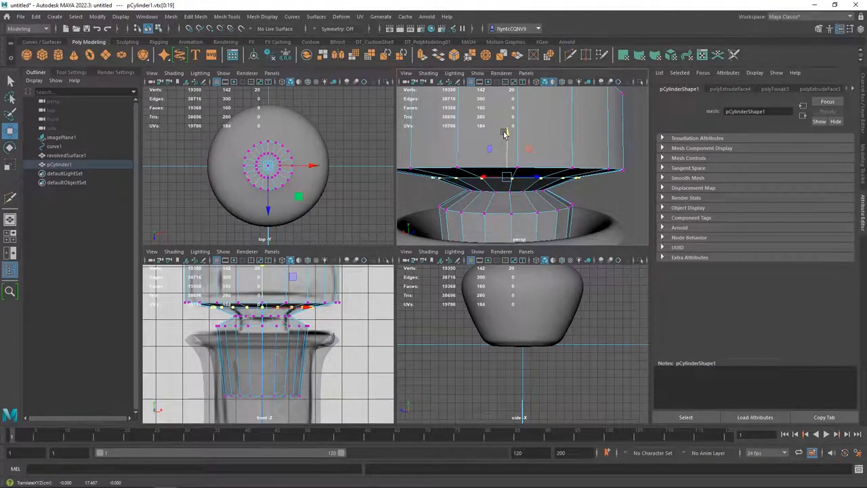
{"action": "scroll", "scroll_direction": "down", "scroll_amount": 3}
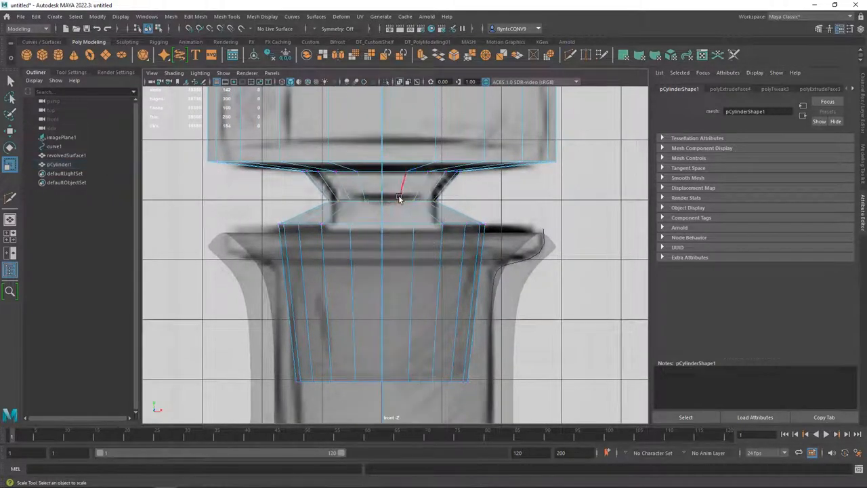
Bevel the edge loop at the stopper's narrow waist to add control edges.
{"action": "left_click", "coordinate": [399, 197]}
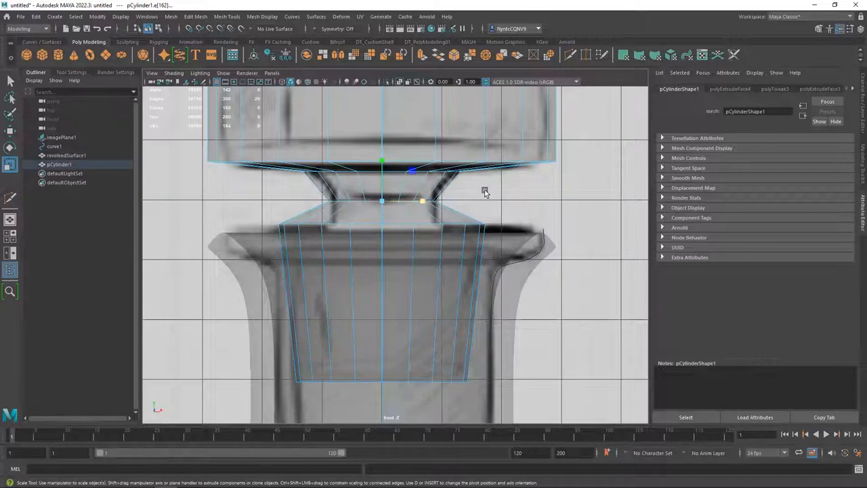
{"action": "right_click", "coordinate": [485, 192]}
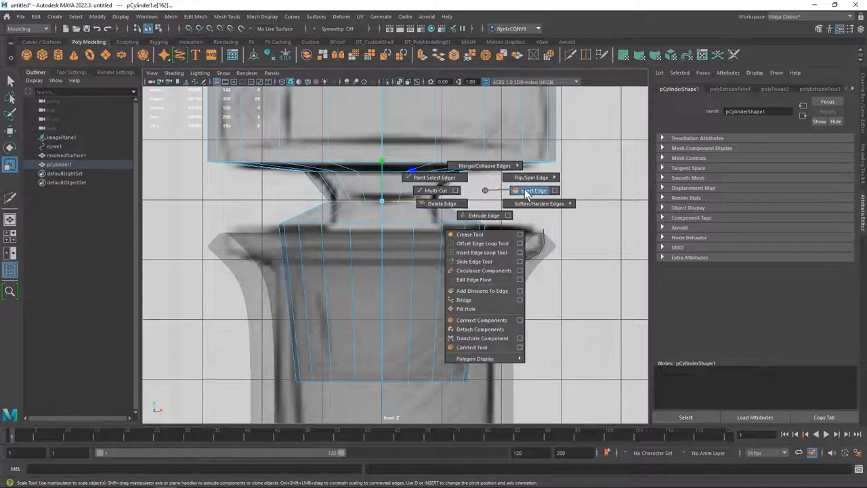
{"action": "left_click", "coordinate": [533, 189]}
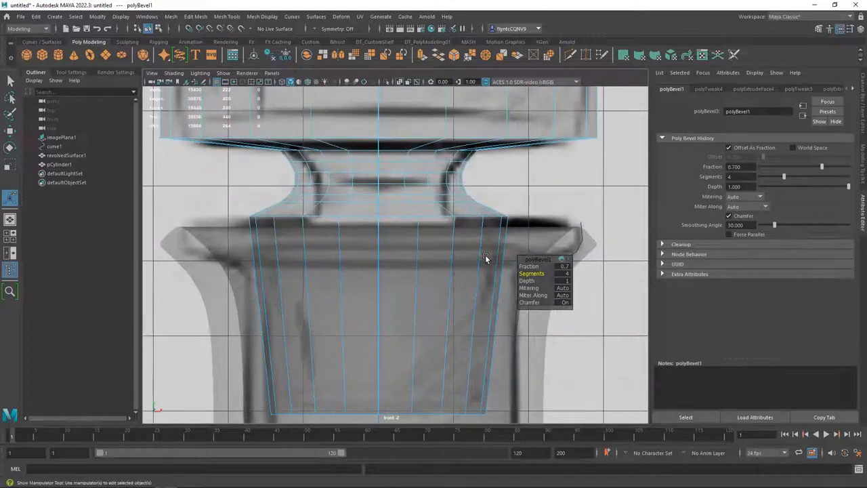
{"action": "key", "text": "space"}
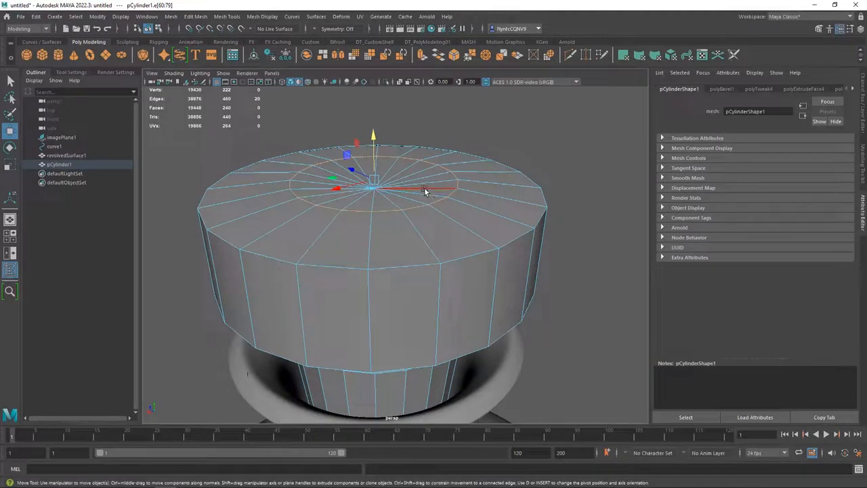
Enter vertex mode and pick the centre vertex on the cap's top face.
{"action": "right_click", "coordinate": [426, 190]}
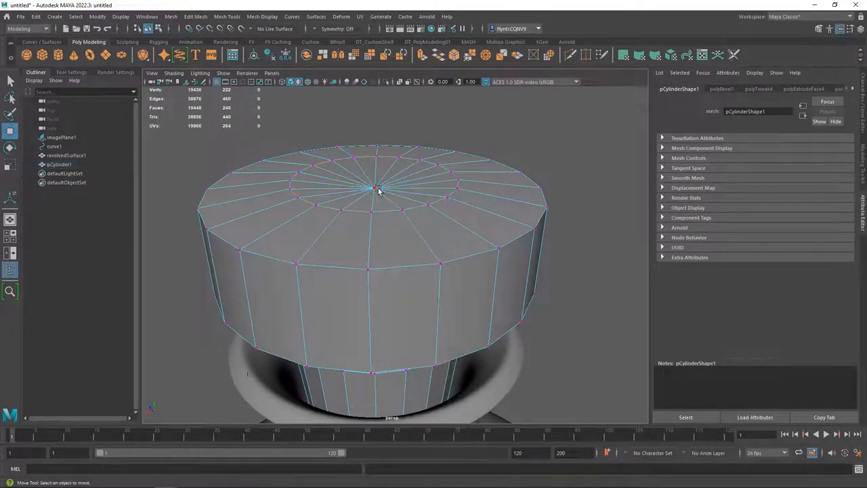
{"action": "left_click", "coordinate": [376, 189]}
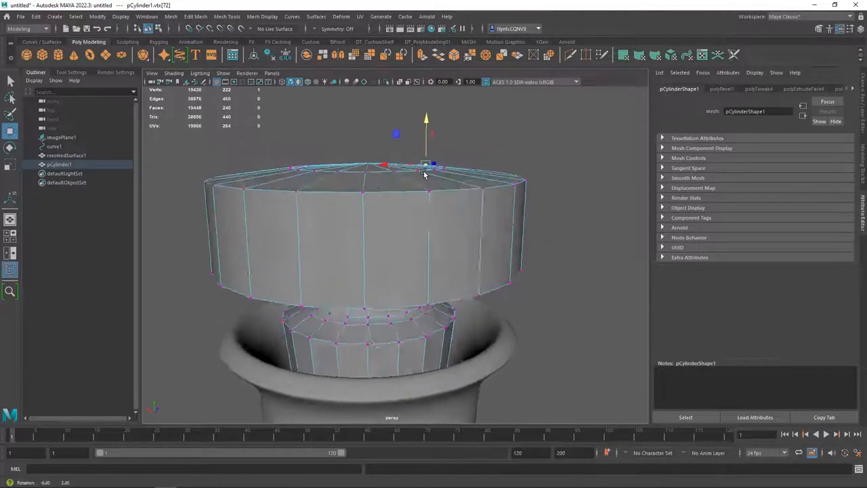
{"action": "right_click", "coordinate": [425, 165]}
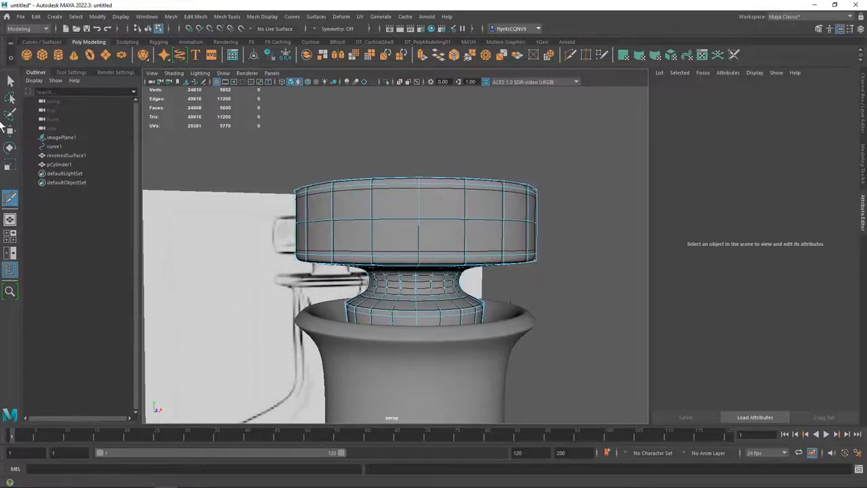
Select the whole stopper object after adding control loops around the cap and neck.
{"action": "left_click", "coordinate": [396, 219]}
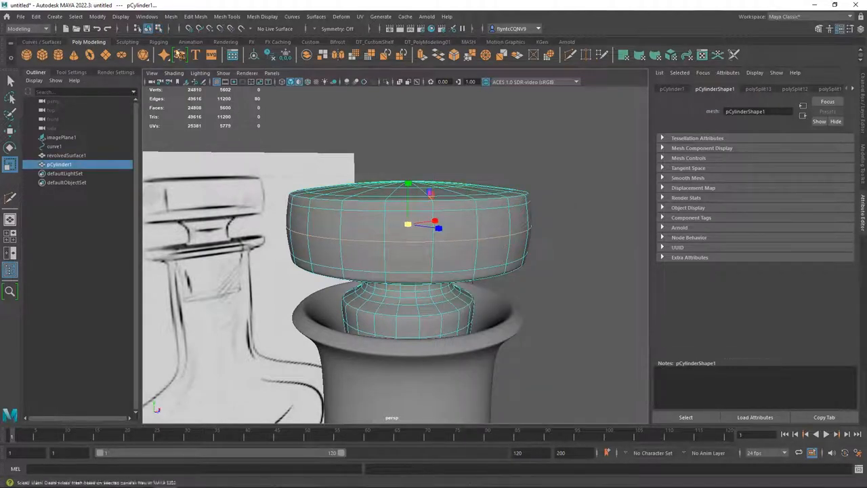
Hide the bottle reference via Display and orbit to the stopper's underside.
{"action": "left_click", "coordinate": [120, 16]}
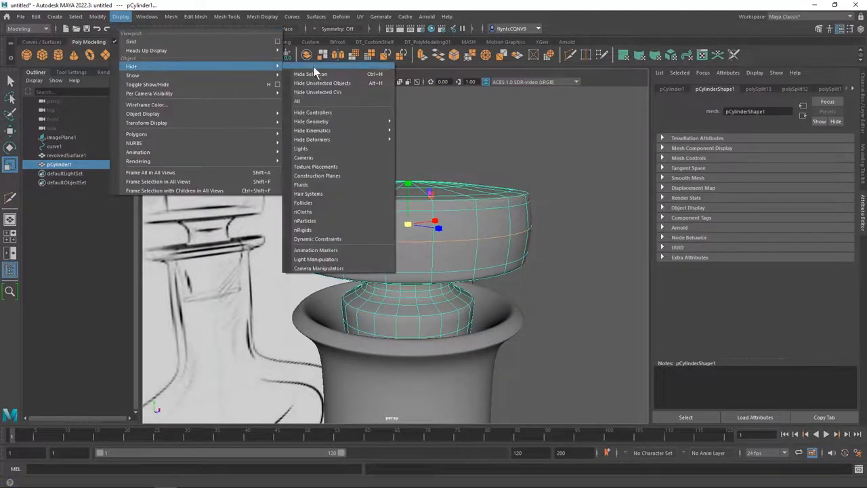
{"action": "left_click", "coordinate": [322, 82]}
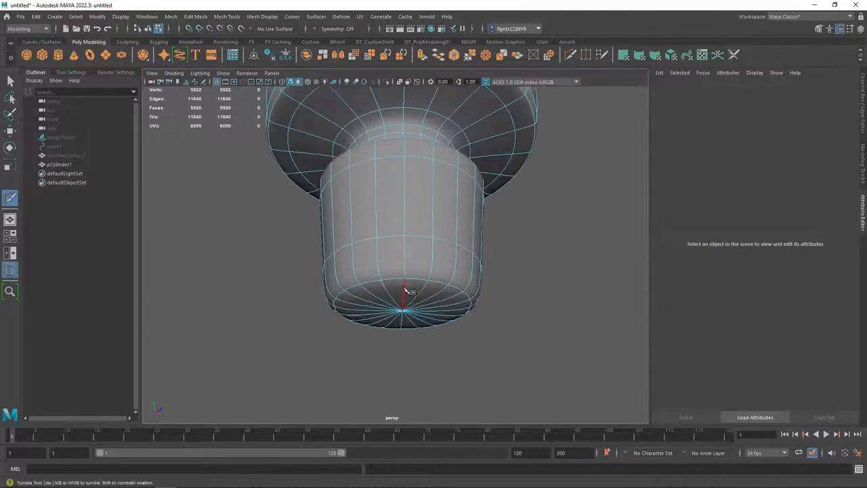
{"action": "left_click_drag", "start_coordinate": [406, 284], "coordinate": [390, 273]}
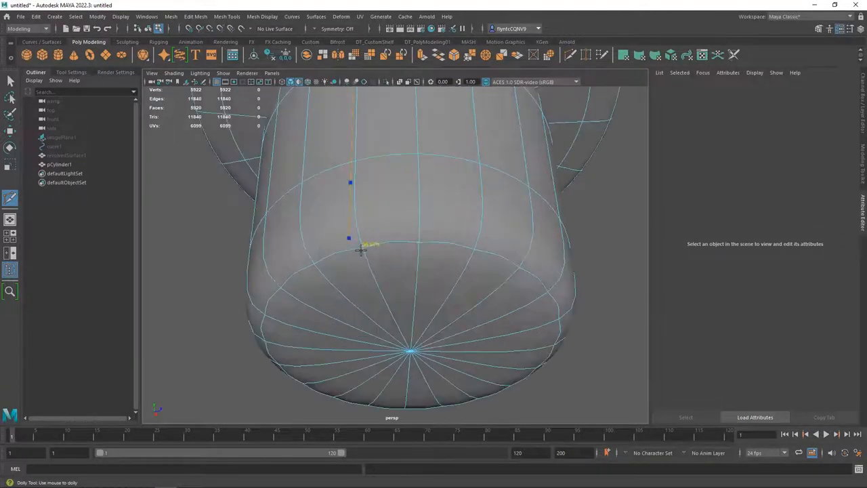
Insert two edge loops near the base of the stopper's plug.
{"action": "left_click_drag", "start_coordinate": [366, 250], "coordinate": [379, 254]}
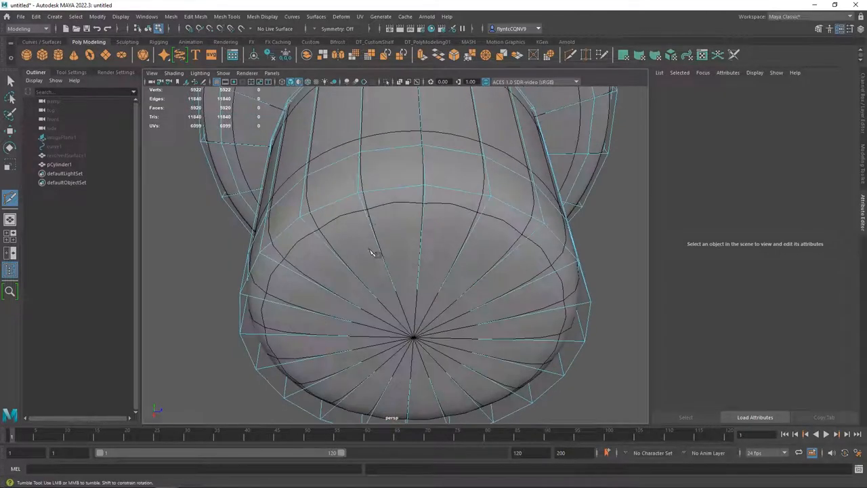
{"action": "left_click_drag", "start_coordinate": [372, 255], "coordinate": [426, 241]}
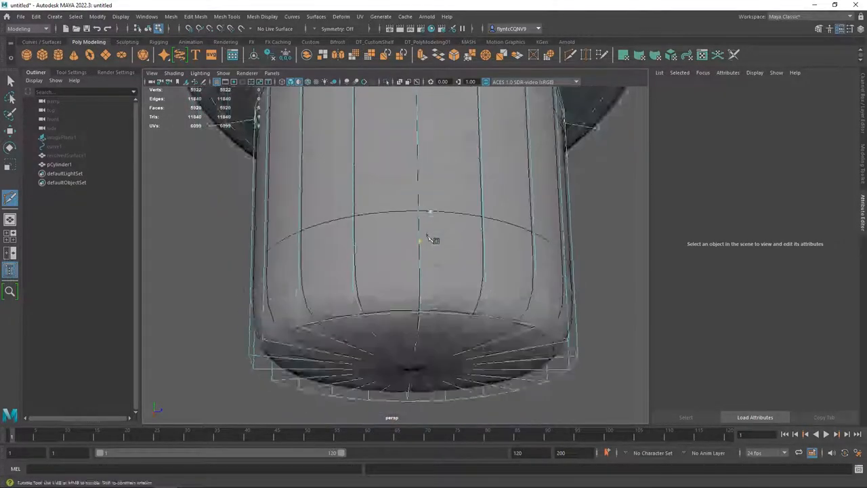
{"action": "left_click_drag", "start_coordinate": [426, 241], "coordinate": [490, 365]}
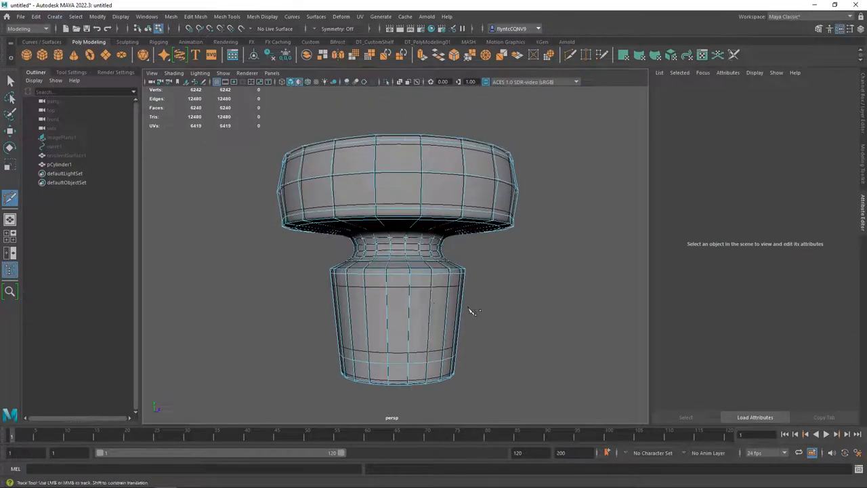
Adjust the view around the stopper before starting the sphere demo.
{"action": "left_click_drag", "start_coordinate": [474, 312], "coordinate": [431, 319]}
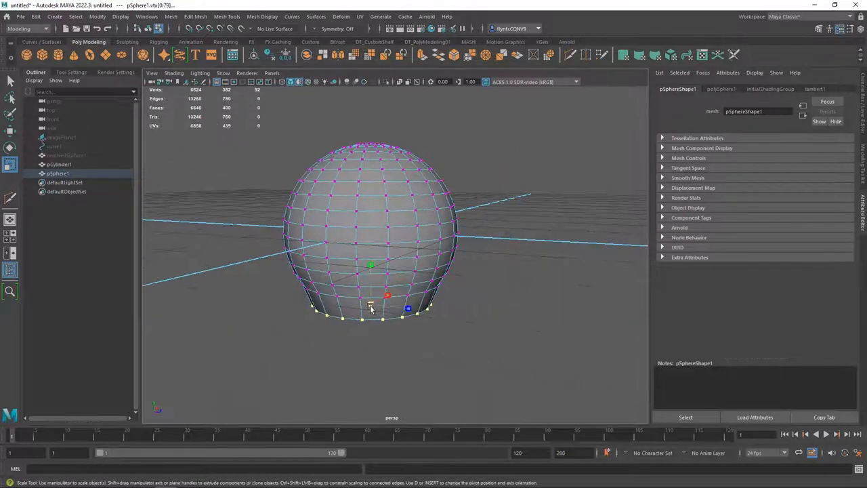
Extrude the sphere's underside faces downward into a short straight stem.
{"action": "left_click_drag", "start_coordinate": [371, 271], "coordinate": [379, 305]}
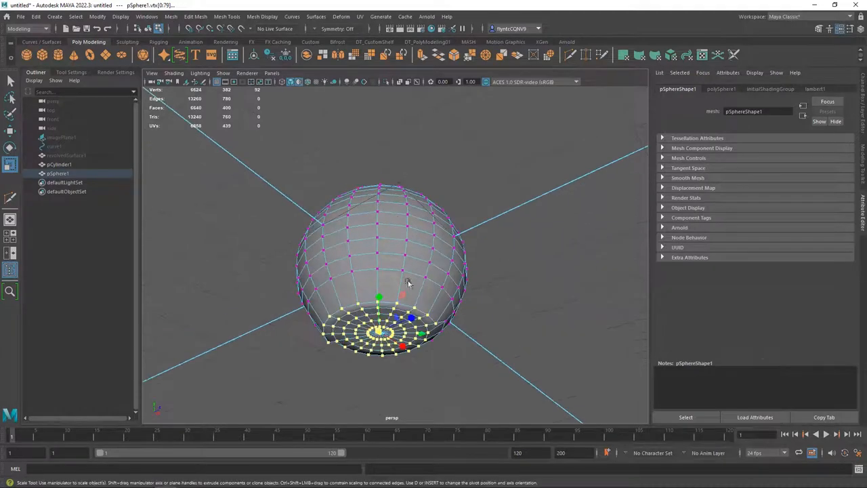
{"action": "right_click", "coordinate": [406, 281]}
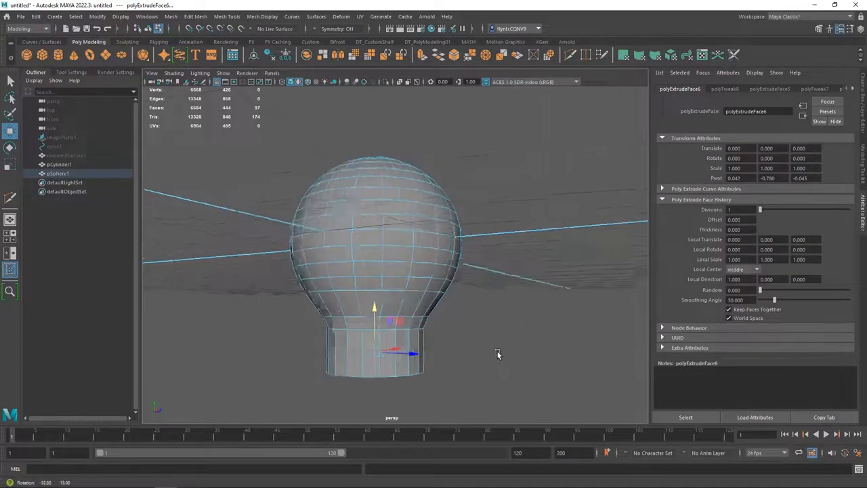
{"action": "left_click_drag", "start_coordinate": [498, 355], "coordinate": [507, 360]}
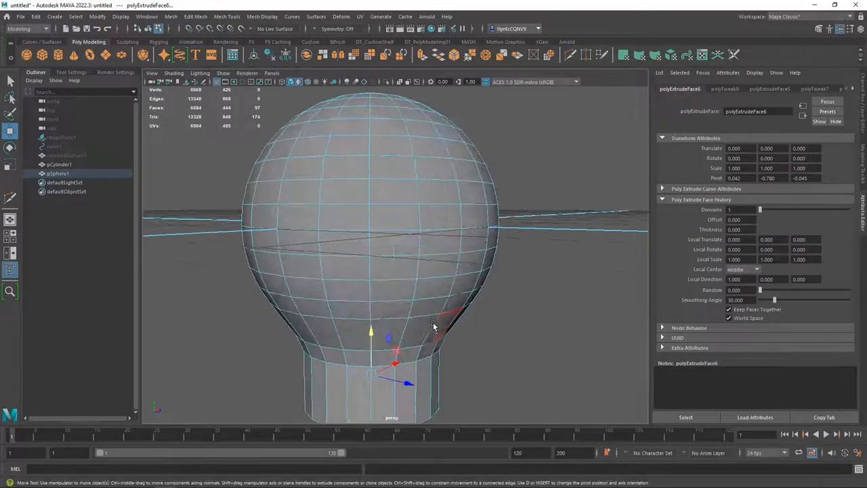
{"action": "left_click_drag", "start_coordinate": [433, 325], "coordinate": [446, 304]}
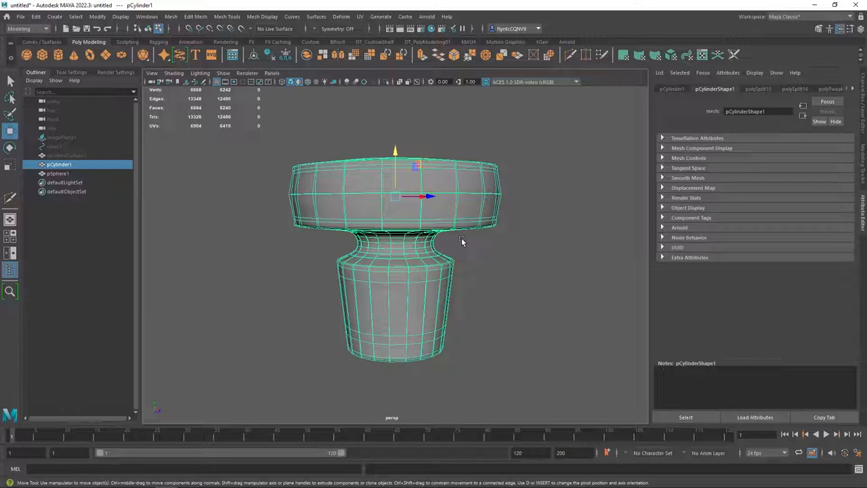
Move the cylinder stopper into position in the viewport.
{"action": "left_click_drag", "start_coordinate": [461, 241], "coordinate": [490, 309]}
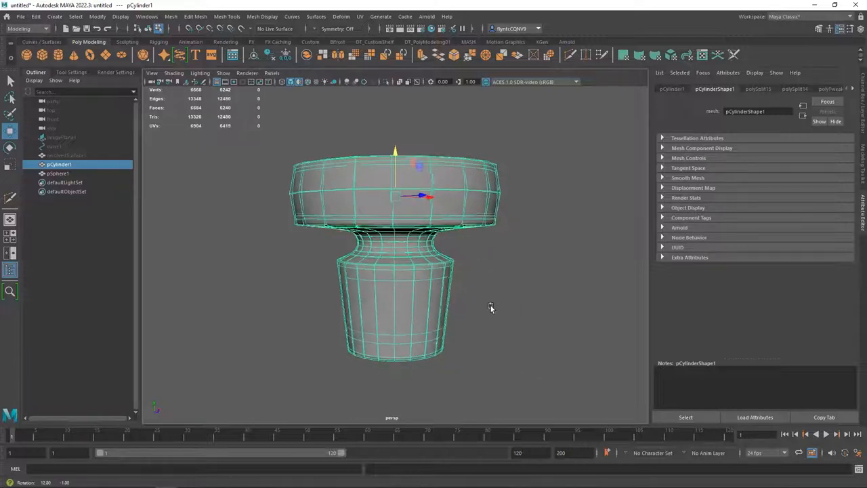